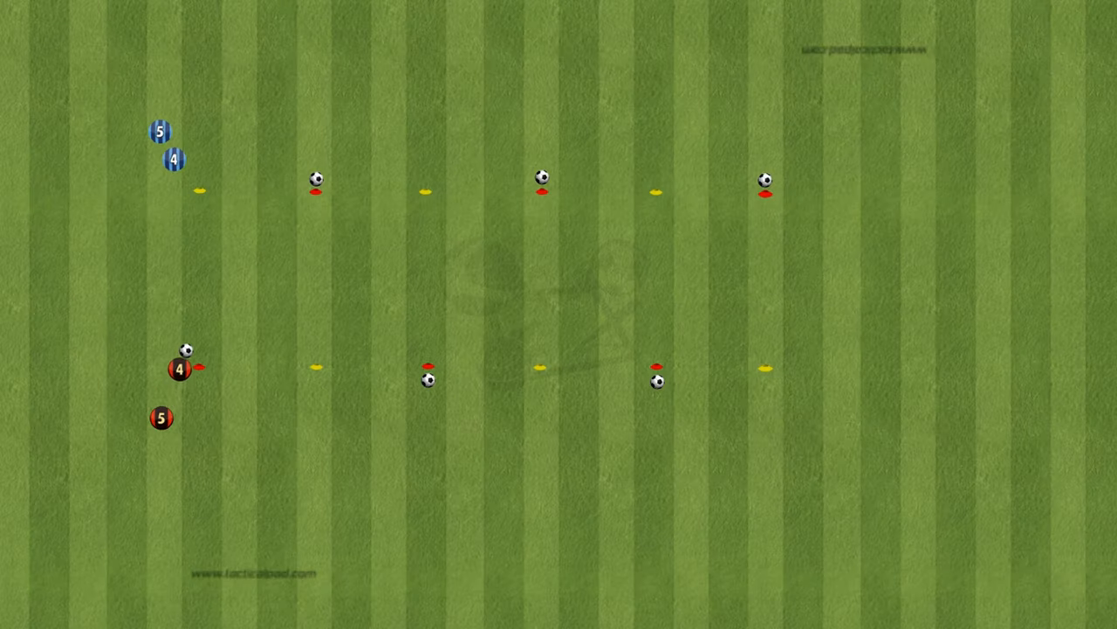
Record the opening frames of blue player 4's run around the T-shaped cones.
drag(179, 368, 197, 187)
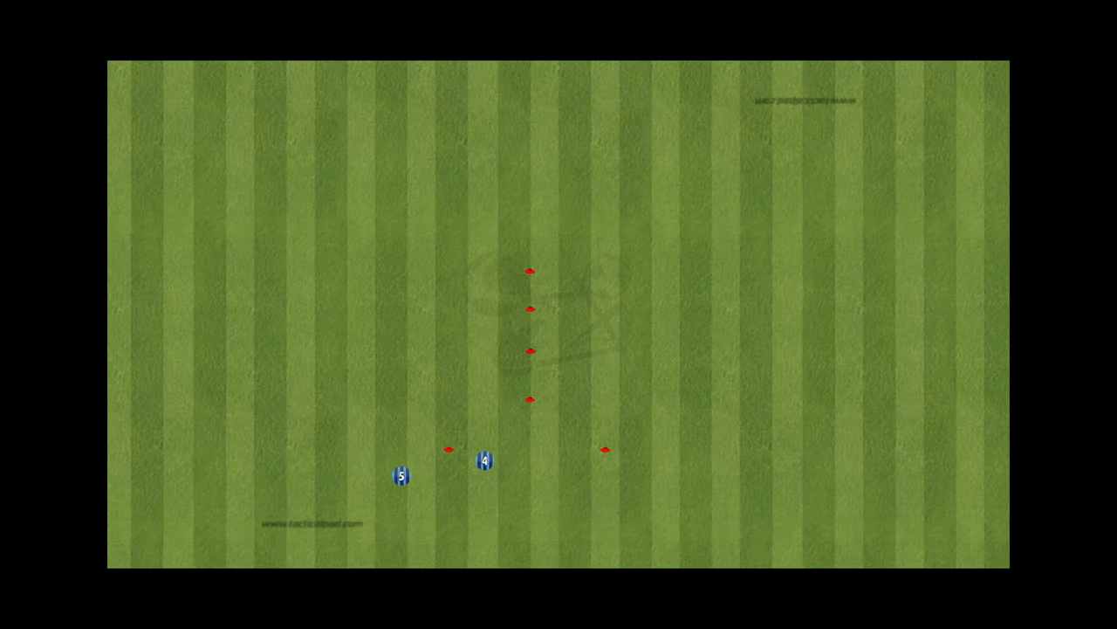
drag(485, 461, 627, 458)
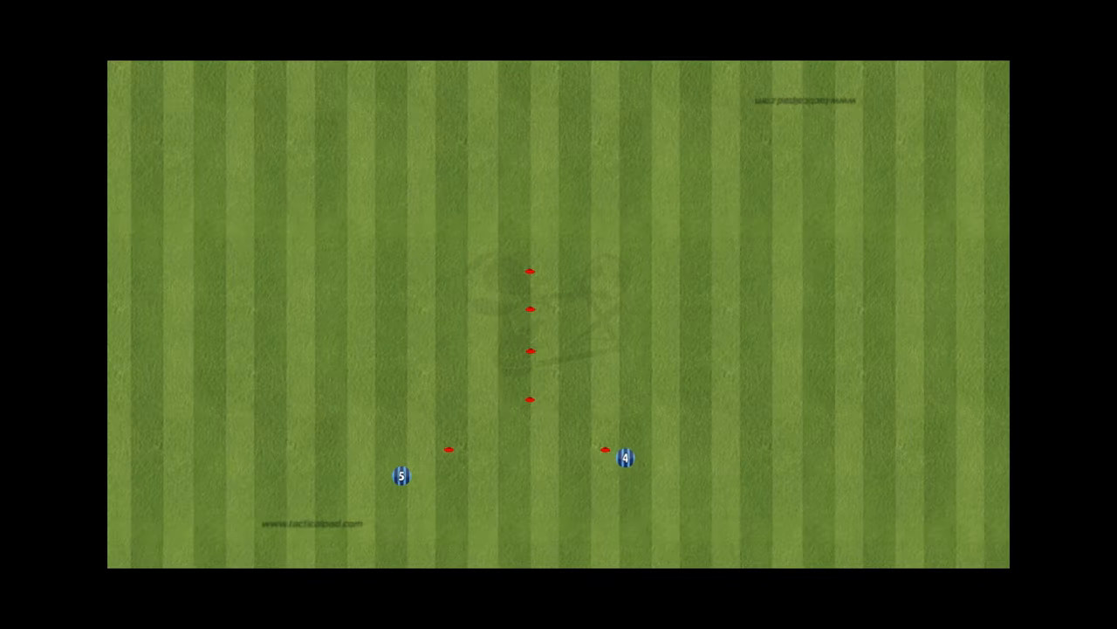
drag(626, 457, 491, 411)
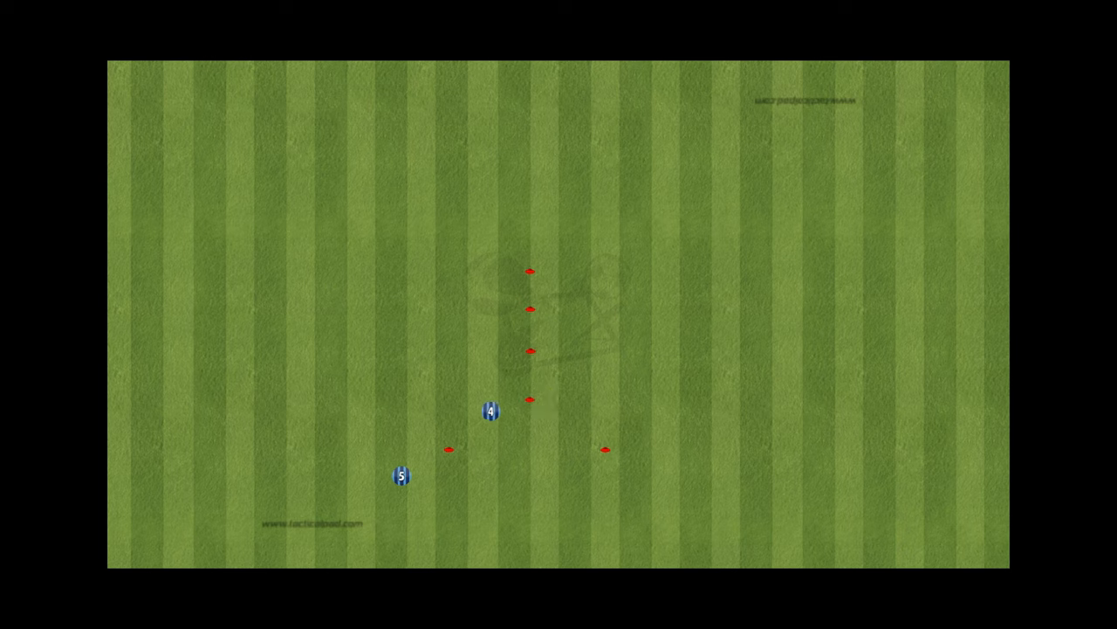
drag(490, 410, 428, 464)
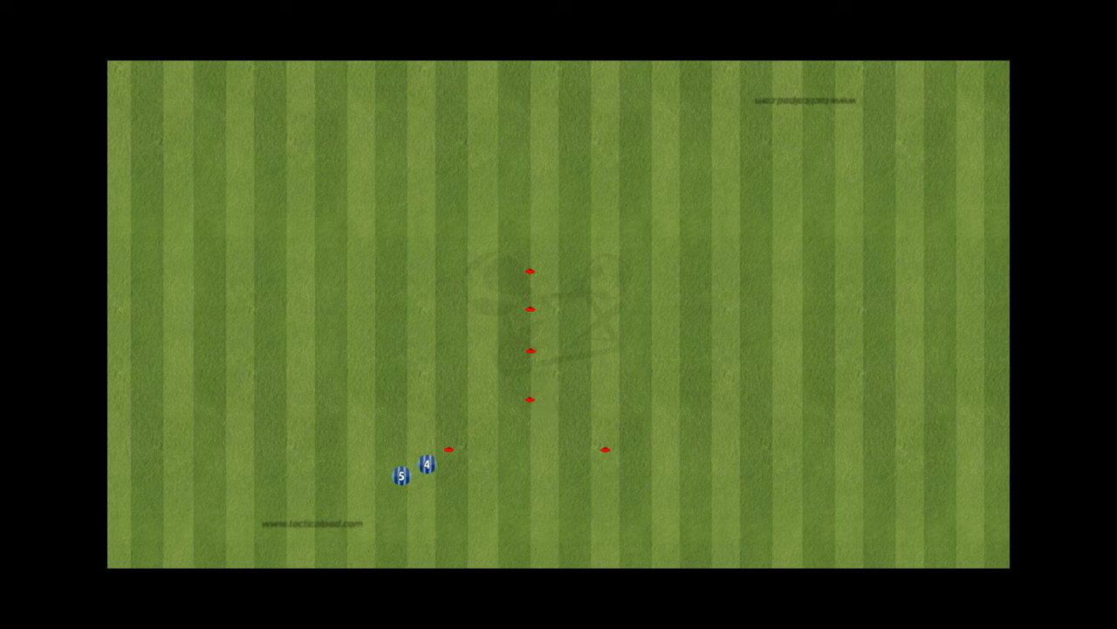
drag(427, 463, 576, 463)
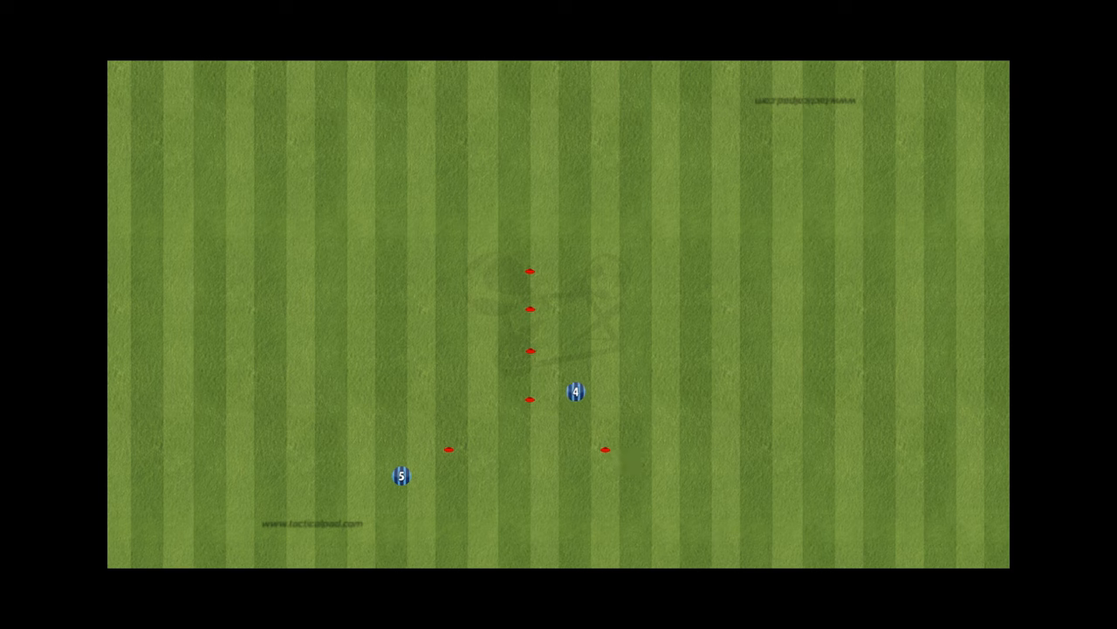
Finish player 4's animated route around the cones and back to the start.
drag(576, 392, 459, 425)
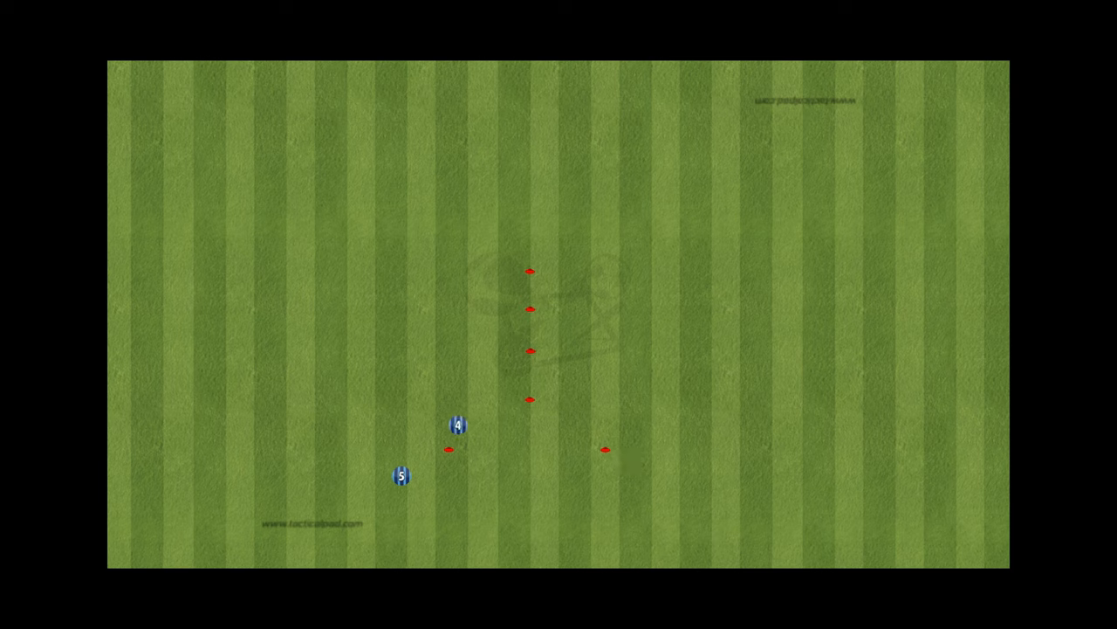
drag(458, 426, 446, 463)
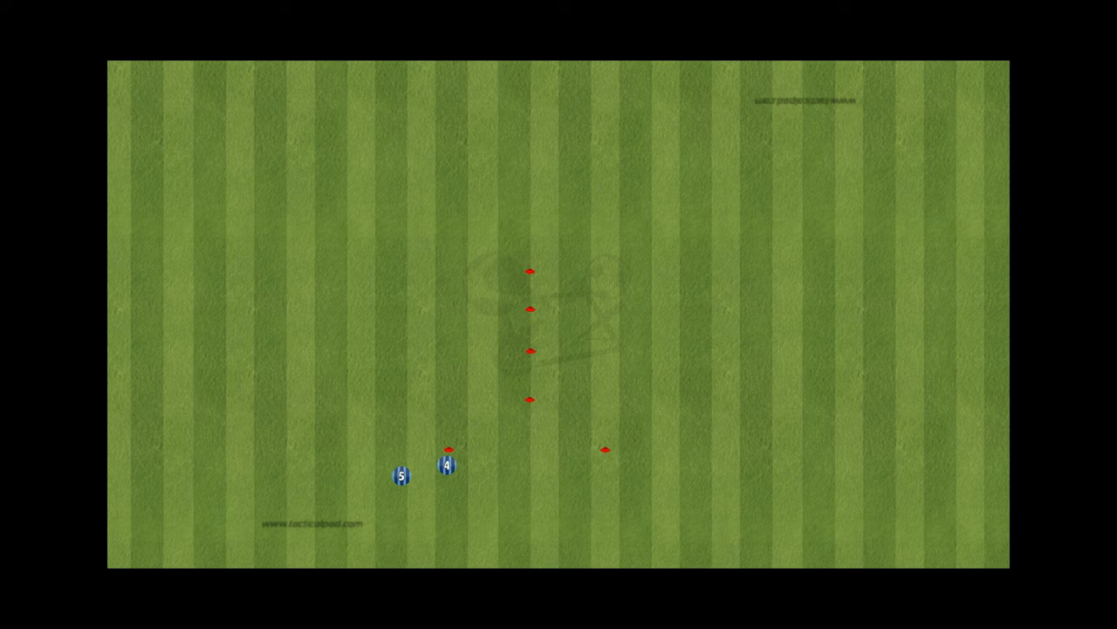
drag(445, 462, 594, 463)
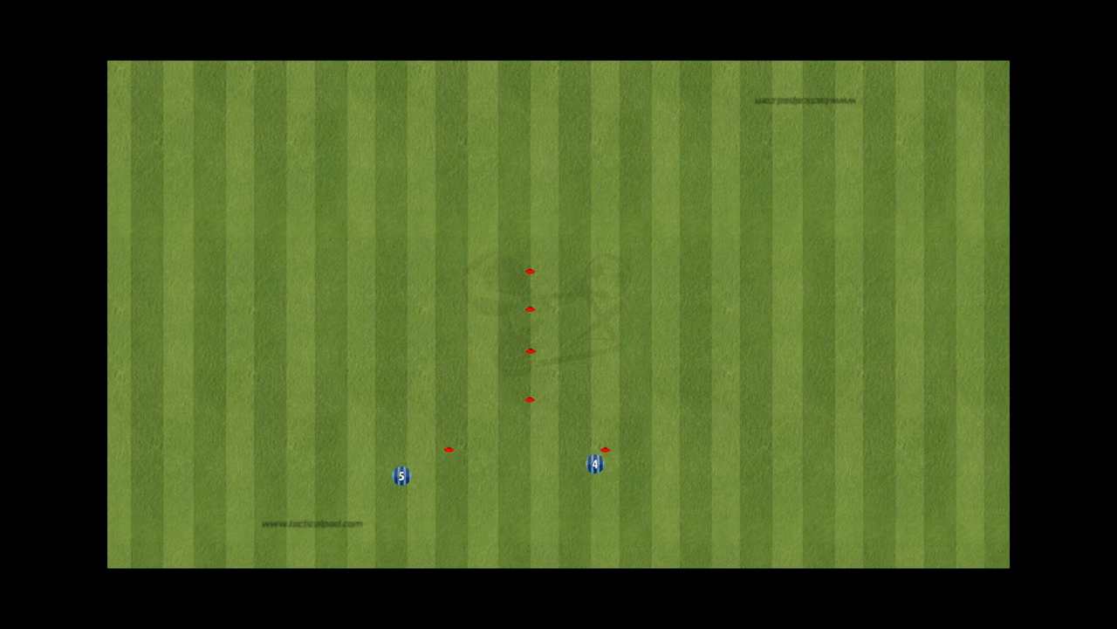
drag(594, 461, 568, 362)
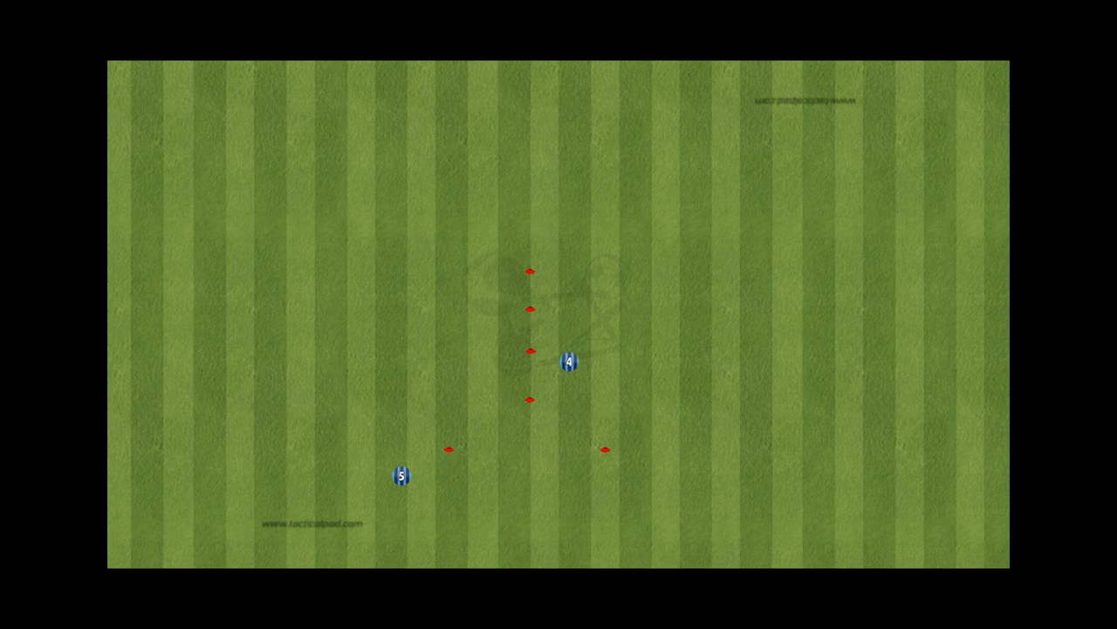
drag(569, 361, 472, 387)
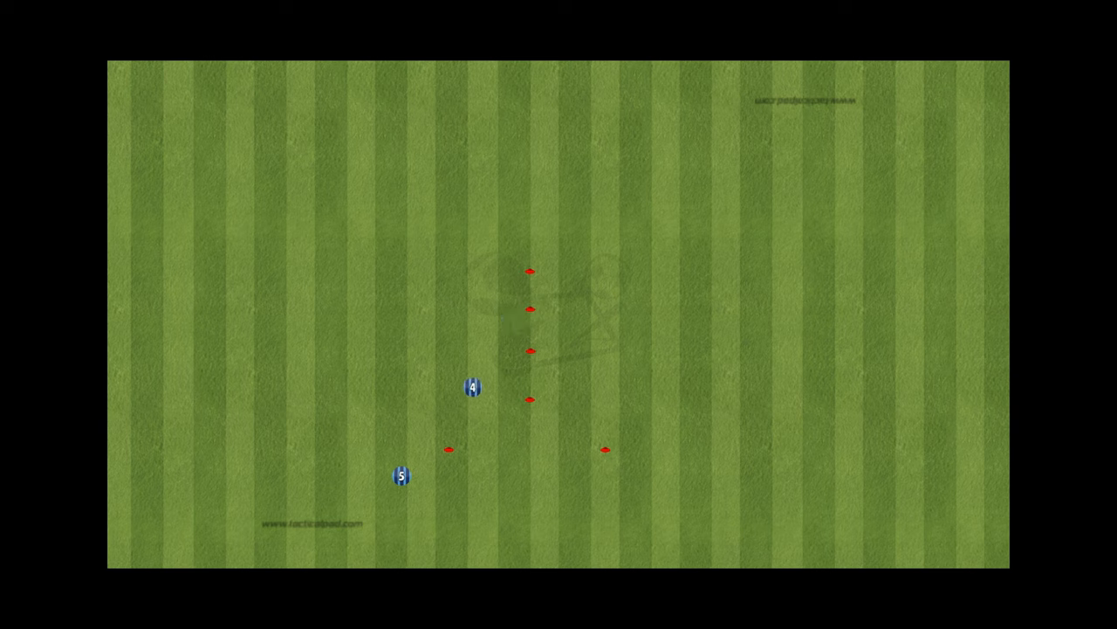
drag(472, 386, 428, 467)
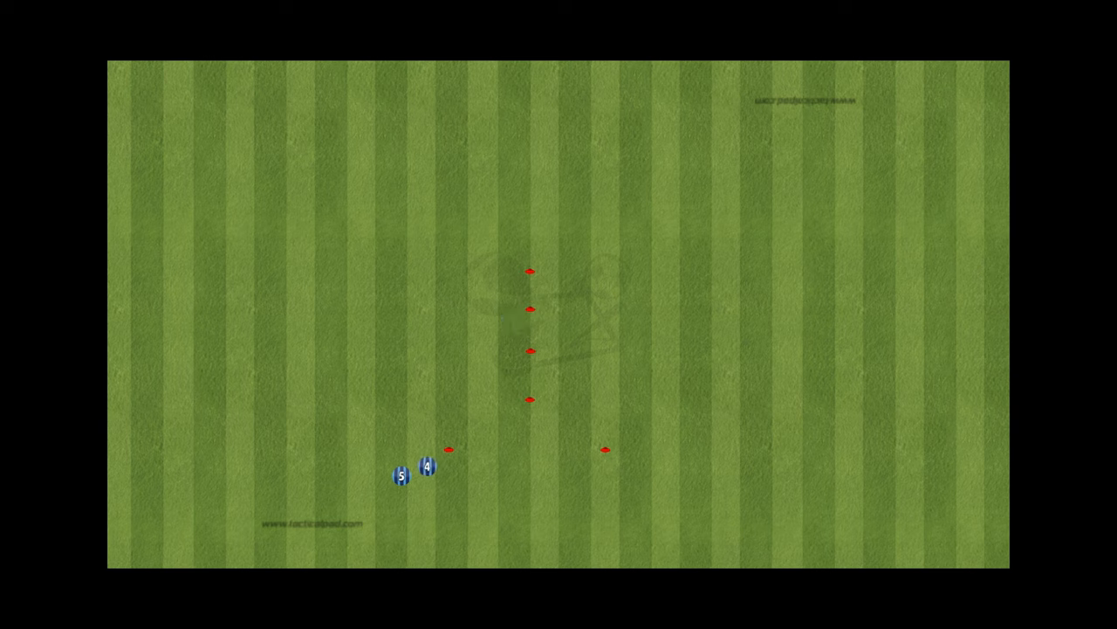
drag(427, 466, 549, 465)
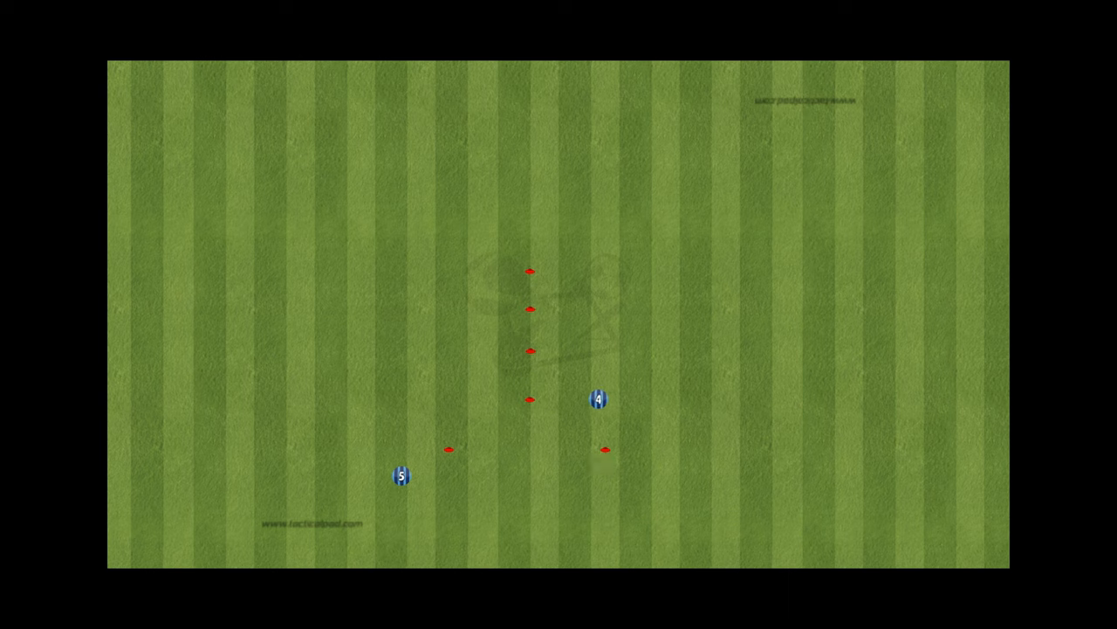
Animate blue player 5 through the cone route, ending mid-column.
drag(597, 398, 538, 263)
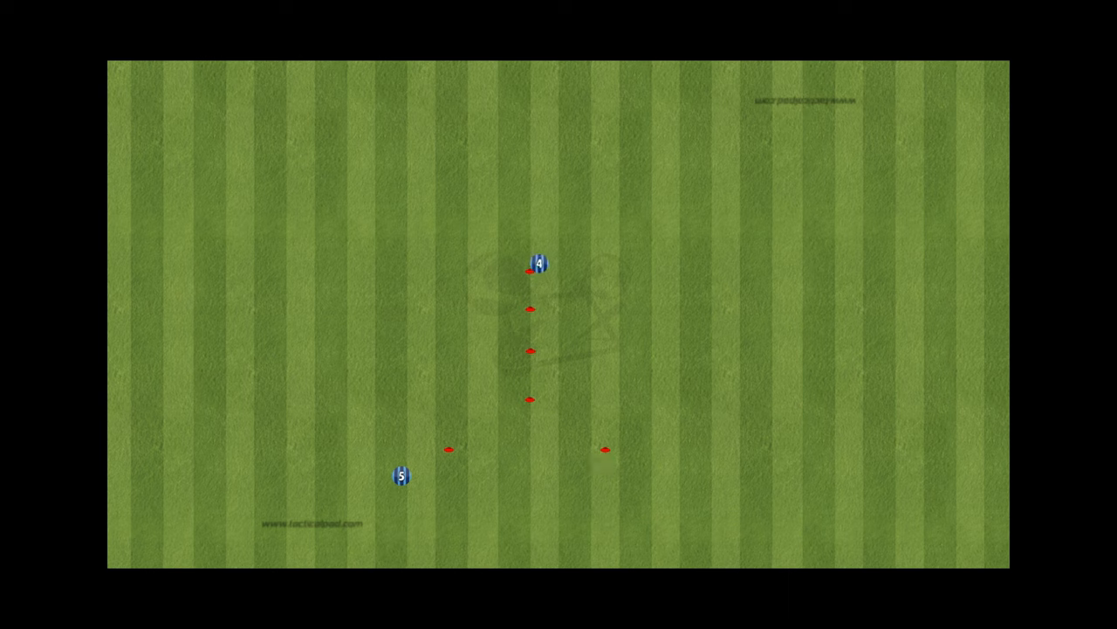
drag(539, 262, 434, 418)
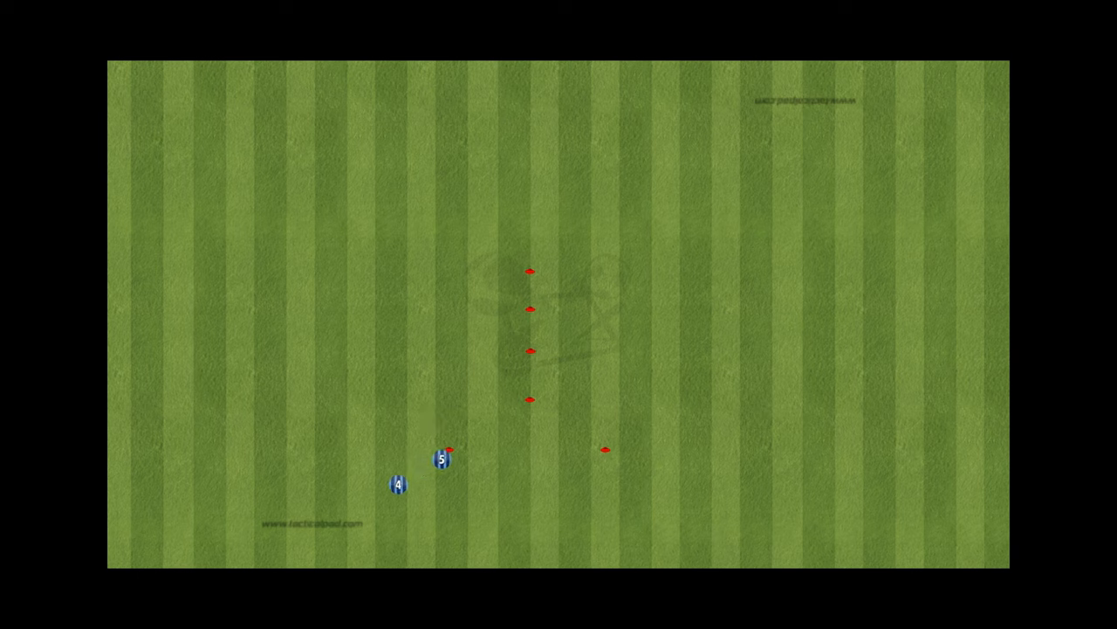
drag(442, 459, 591, 459)
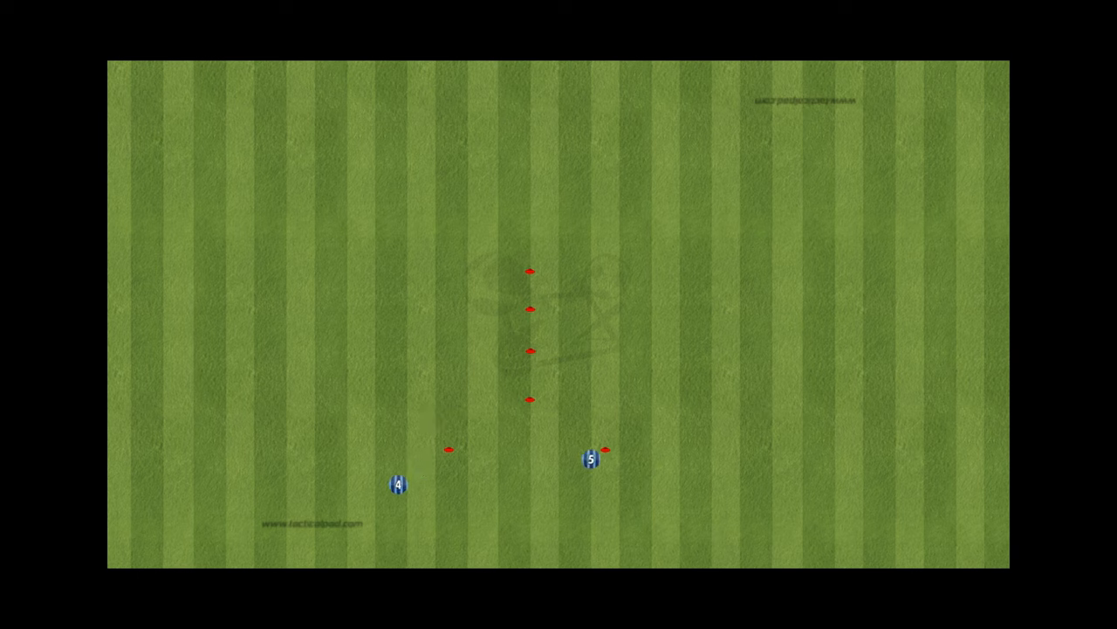
drag(591, 458, 539, 386)
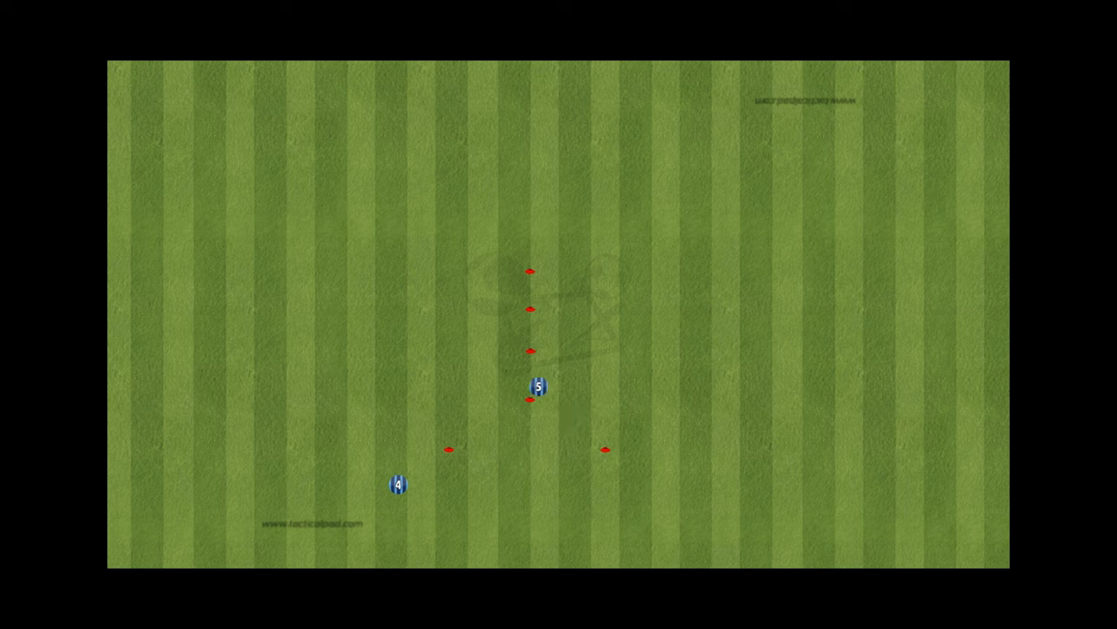
drag(538, 385, 423, 460)
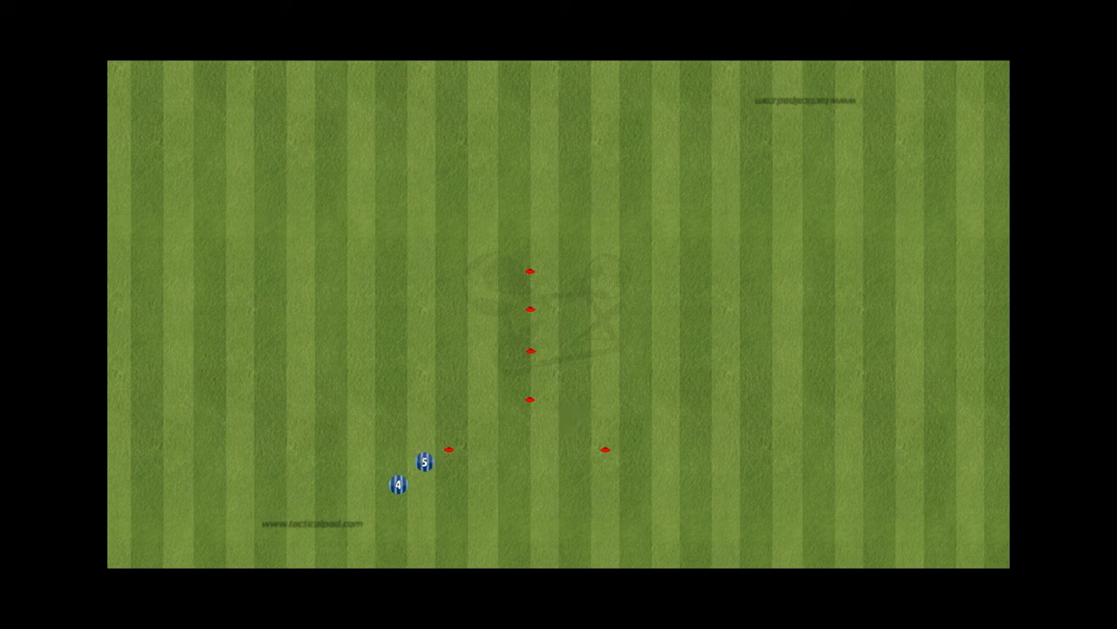
drag(423, 460, 573, 461)
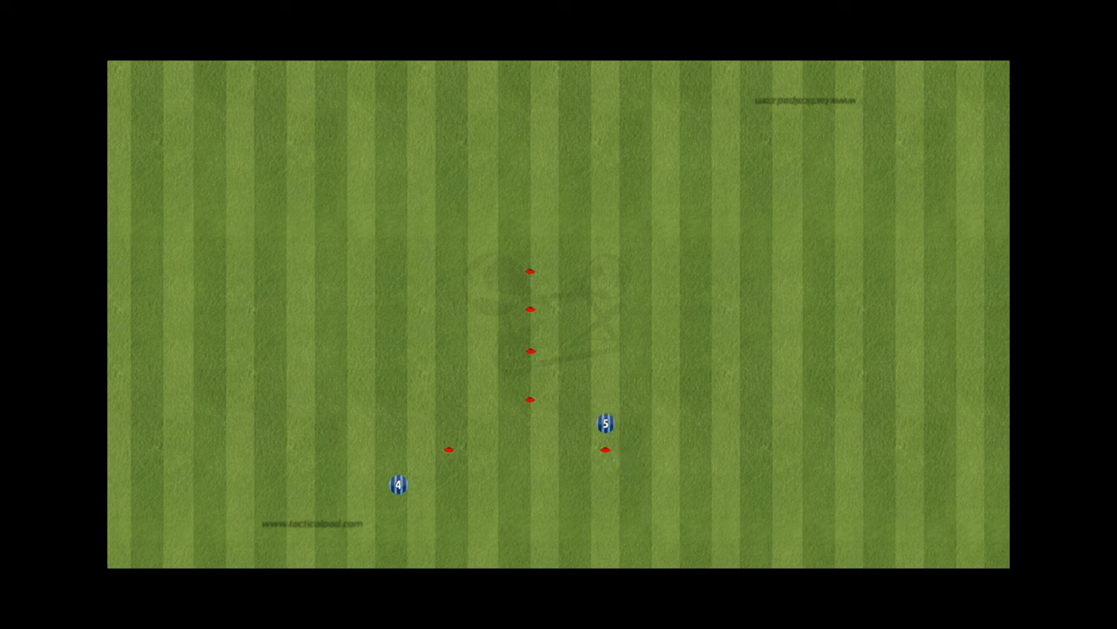
drag(606, 423, 516, 348)
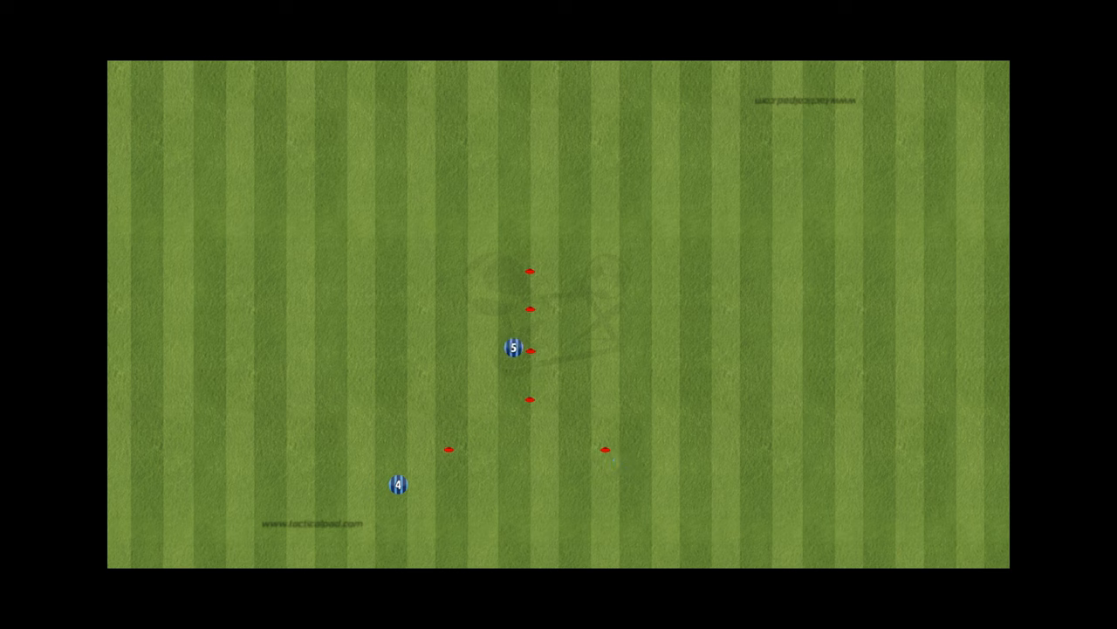